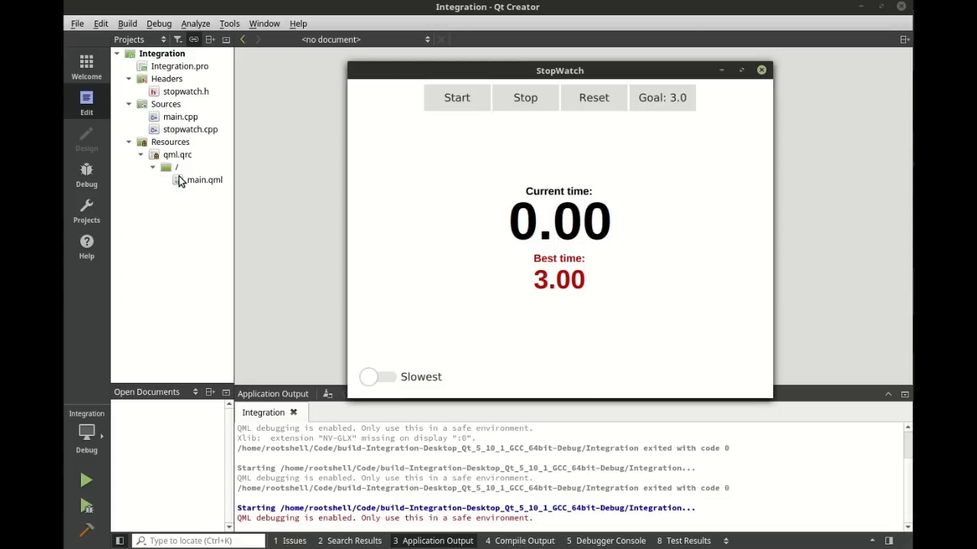
Exercise the running StopWatch app so Application Output logs Start, Stop, Reset and Set goal.
{"action": "left_click", "coordinate": [456, 97]}
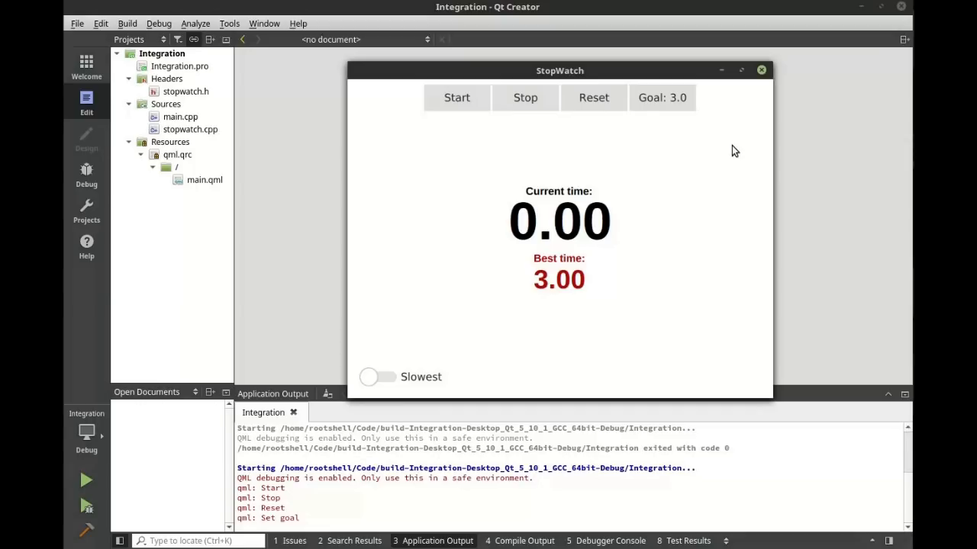
{"action": "left_click", "coordinate": [761, 70]}
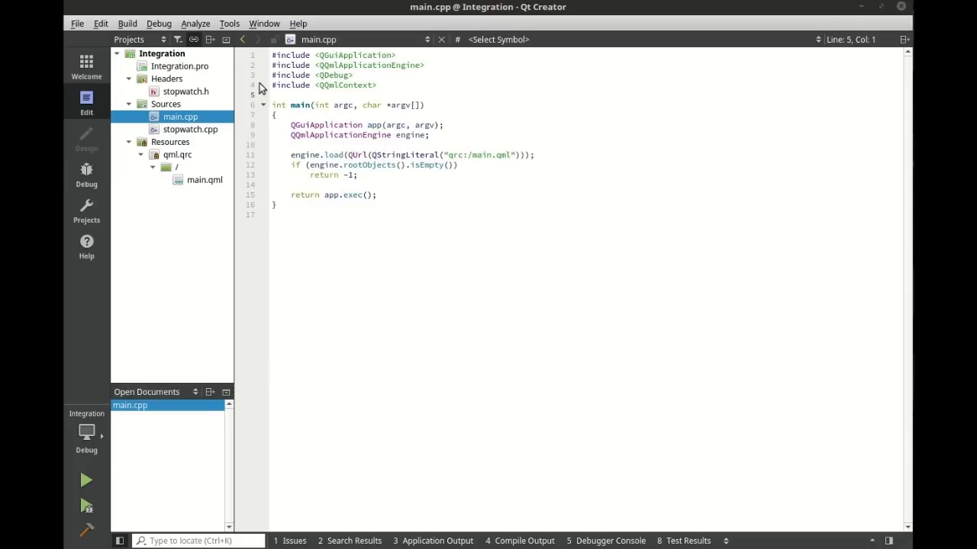
Add #include "stopwatch.h" and qmlRegisterType<Stopwatch>("com.company.stopwatch",1,0,"Stopwatch") to main.cpp and save.
{"action": "type", "text": "#include \"stopwatch.h"}
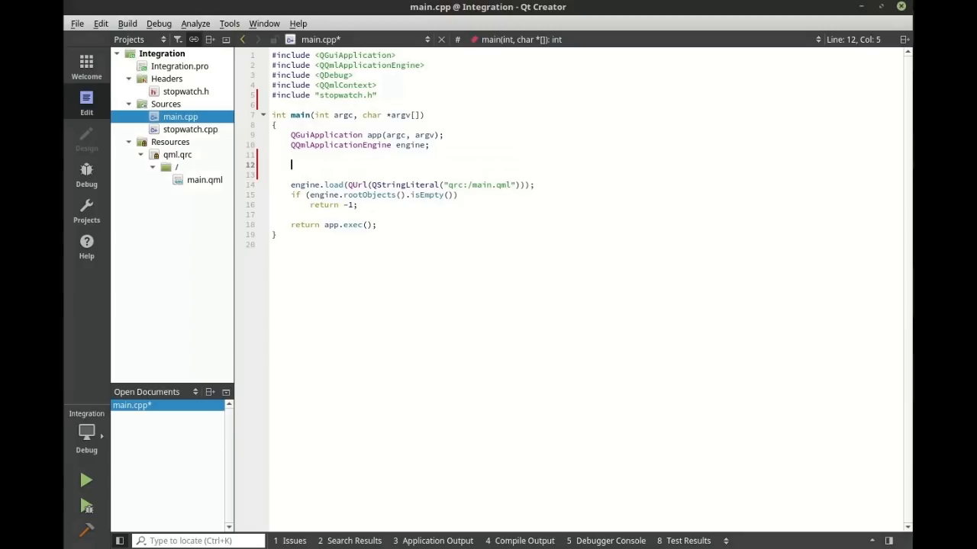
{"action": "type", "text": "qmlRegisterType<Stopwatch>("}
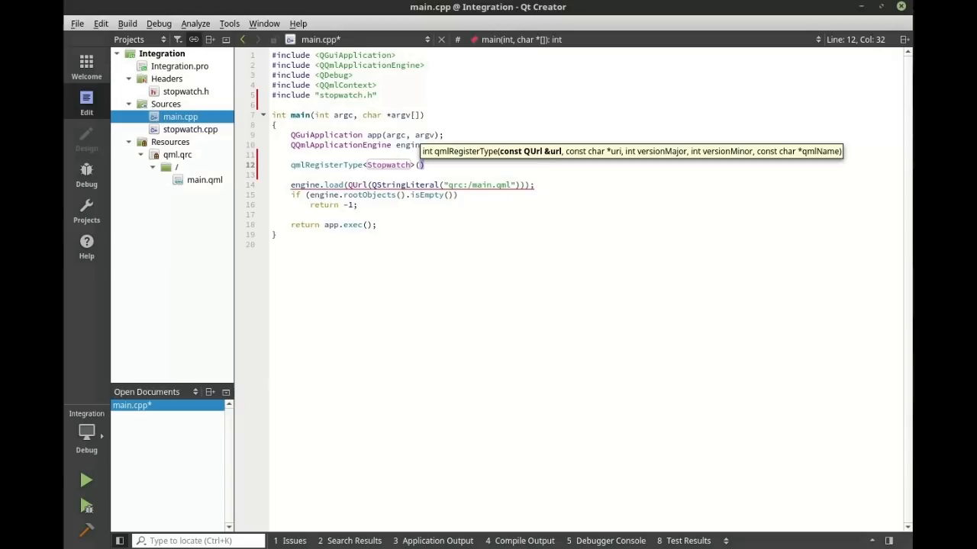
{"action": "type", "text": "\"com.company.stopwatch\","}
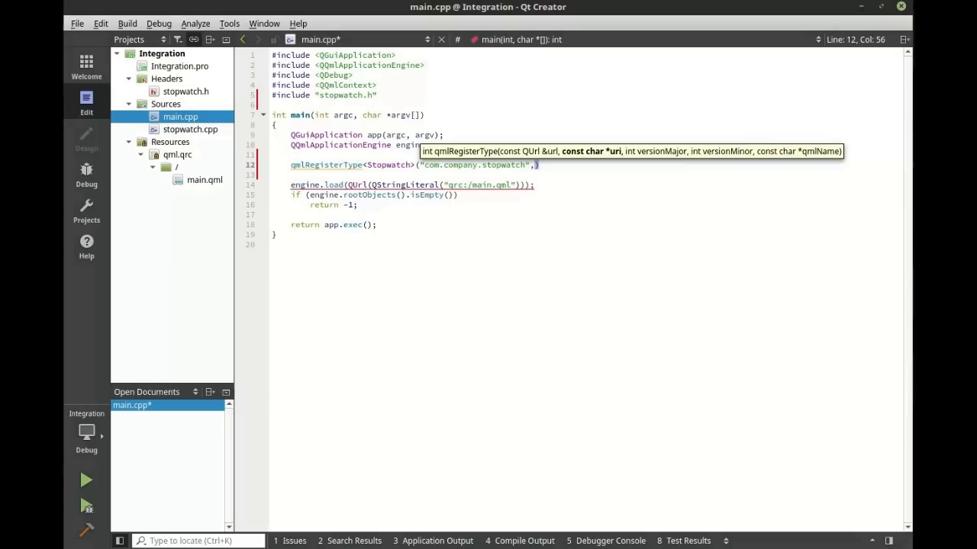
{"action": "type", "text": "1,0,\"S\""}
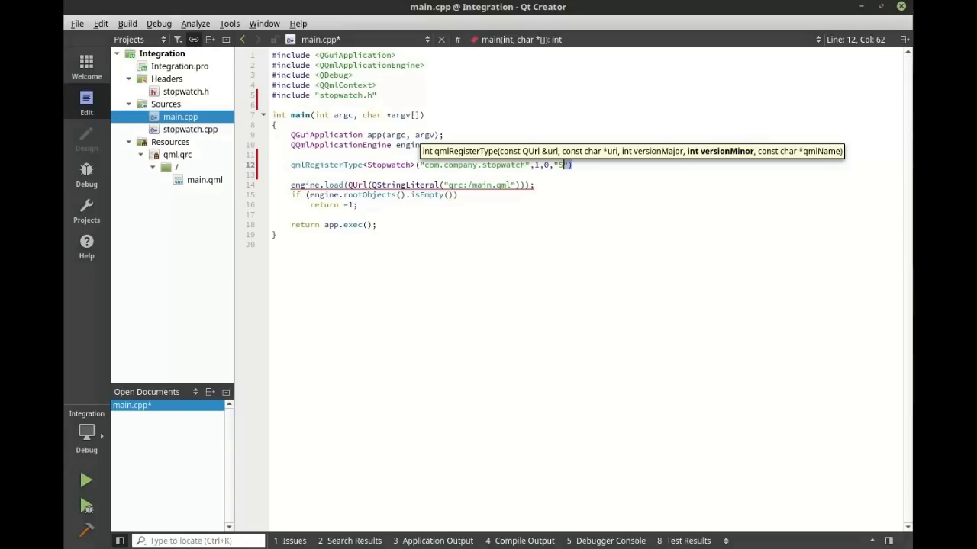
{"action": "type", "text": "topwatch"}
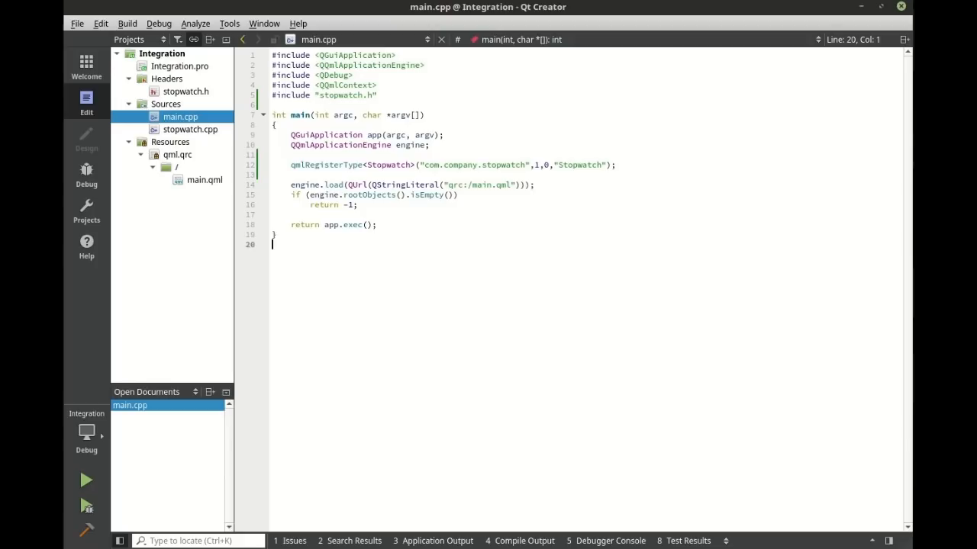
Declare Q_PROPERTY(double best READ best WRITE setBest NOTIFY bestChanged) in stopwatch.h and save.
{"action": "double_click", "coordinate": [186, 91]}
{"action": "type", "text": "Q_PROPERTY(double best READ best WRITE setBest NOTIFY bestChanged)"}
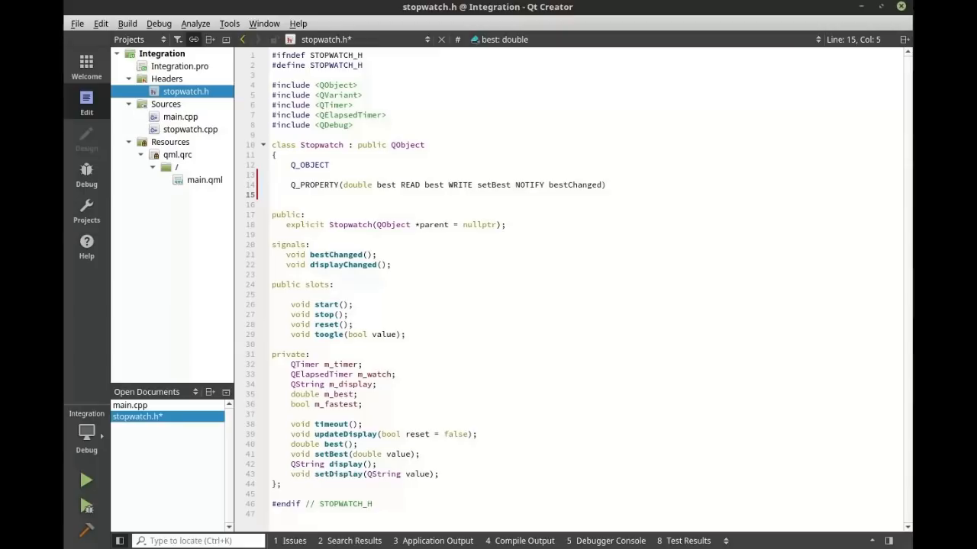
{"action": "double_click", "coordinate": [386, 185]}
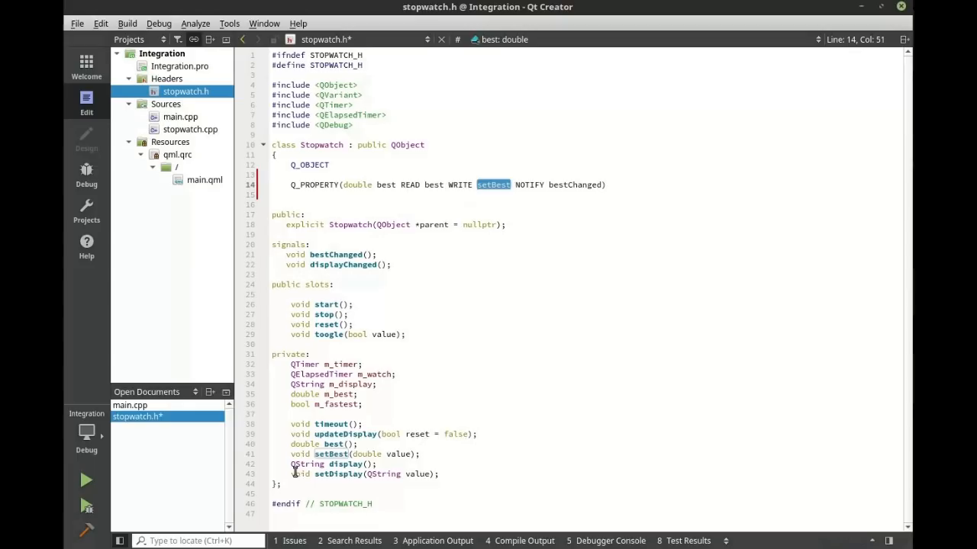
{"action": "double_click", "coordinate": [574, 185]}
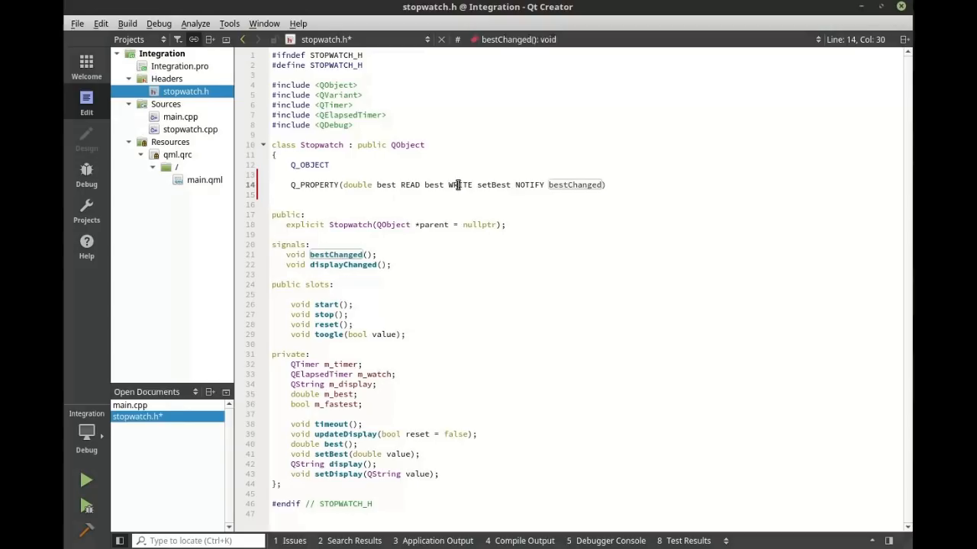
{"action": "left_click", "coordinate": [628, 185]}
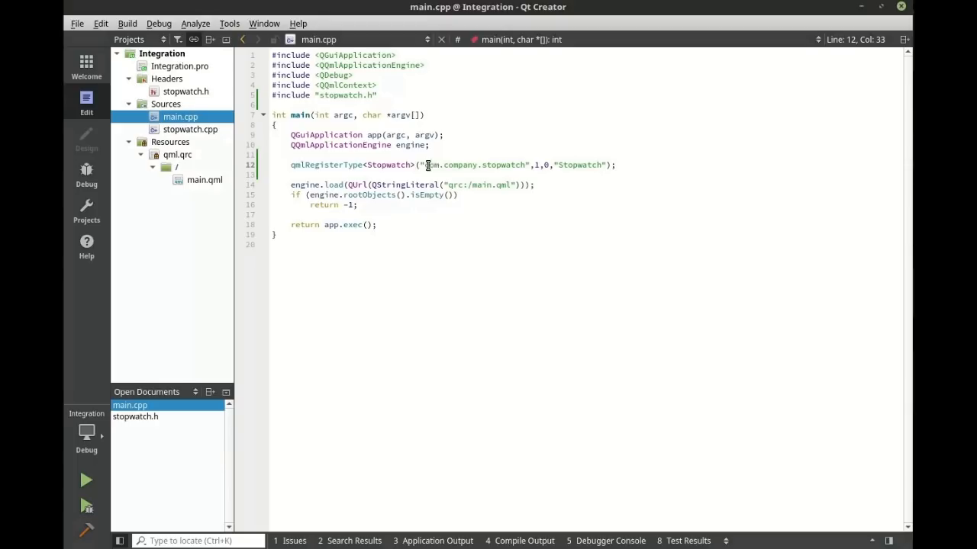
Add import com.company.stopwatch 1.0 and a Stopwatch { id: stopwatch } block to main.qml.
{"action": "double_click", "coordinate": [205, 179]}
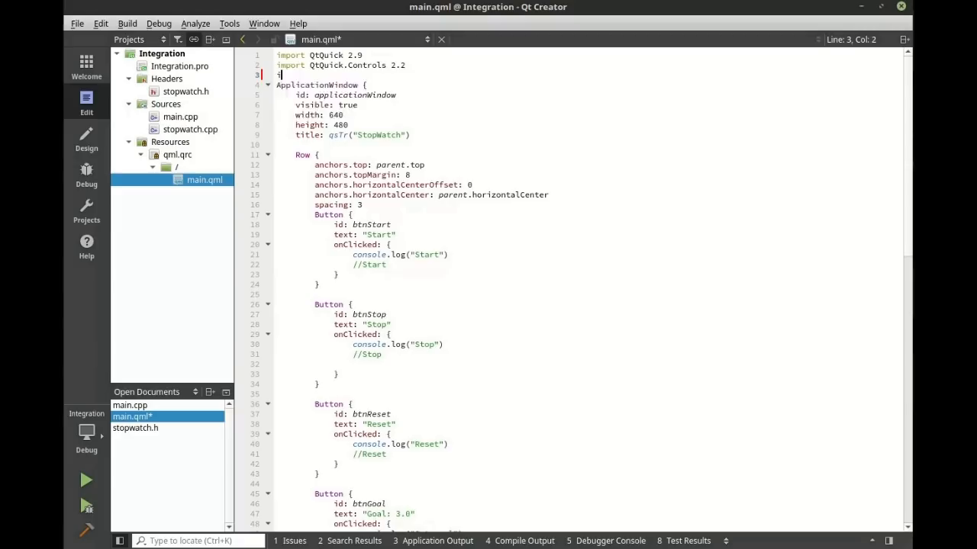
{"action": "type", "text": "import com.company.stopwatch 1.0"}
{"action": "type", "text": "Stopwatch {"}
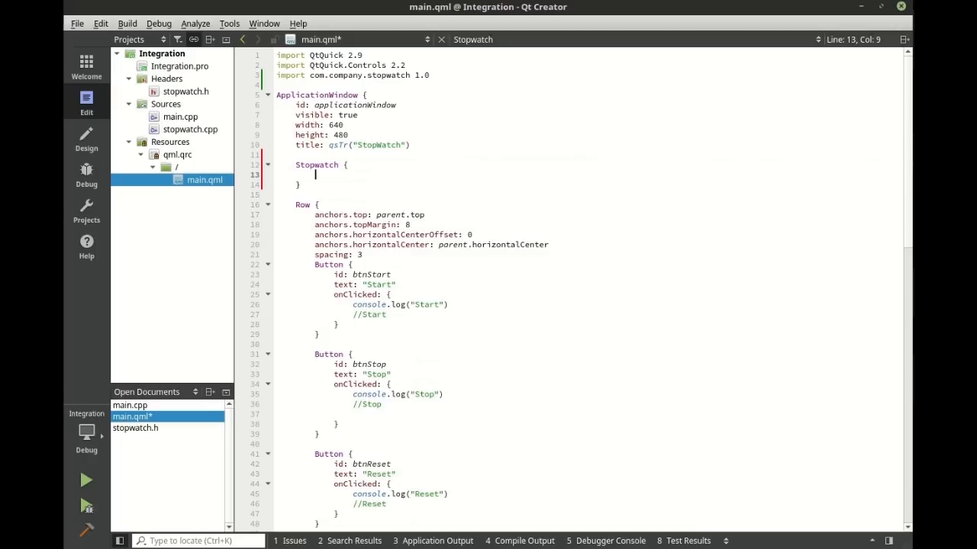
{"action": "type", "text": "id: stopwatch"}
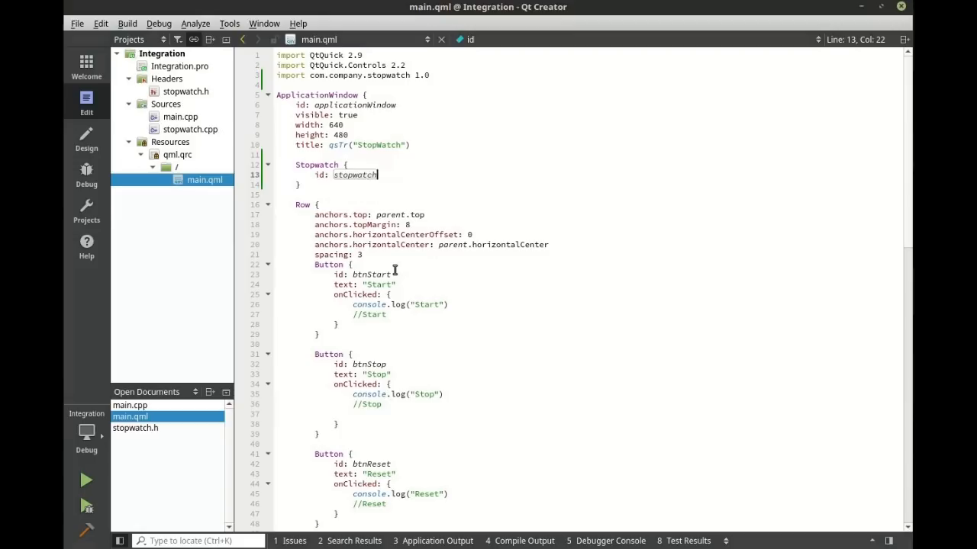
Wire the button handlers to stopwatch.start(), stop(), reset() and stopwatch.best = 3.0, checking stopwatch.h and .cpp.
{"action": "type", "text": "stopwatch.r"}
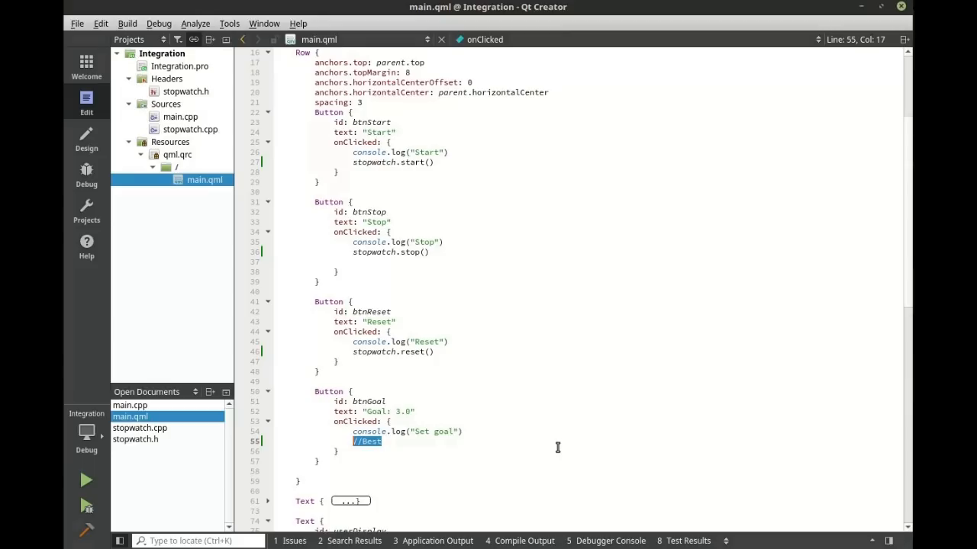
{"action": "type", "text": "stopwatch.best = 3.0"}
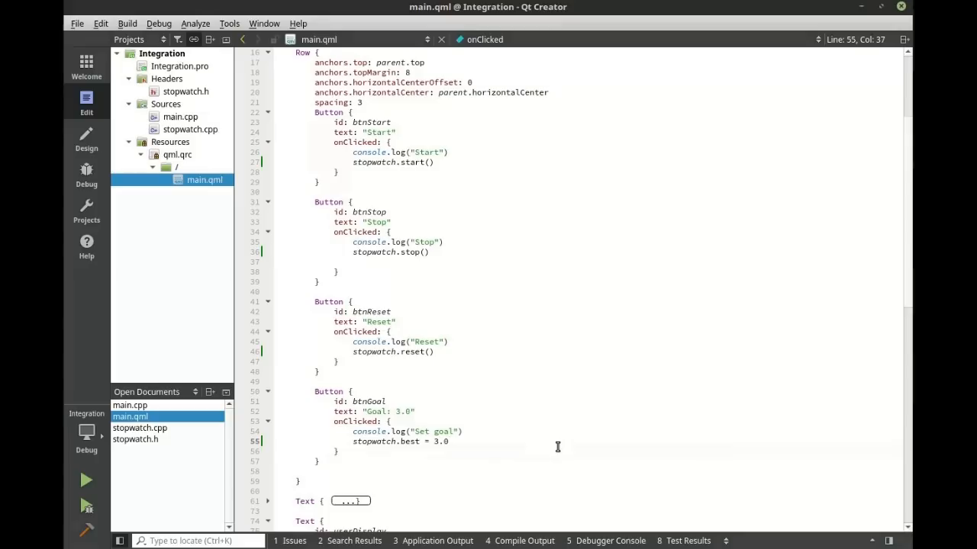
{"action": "left_click", "coordinate": [186, 91]}
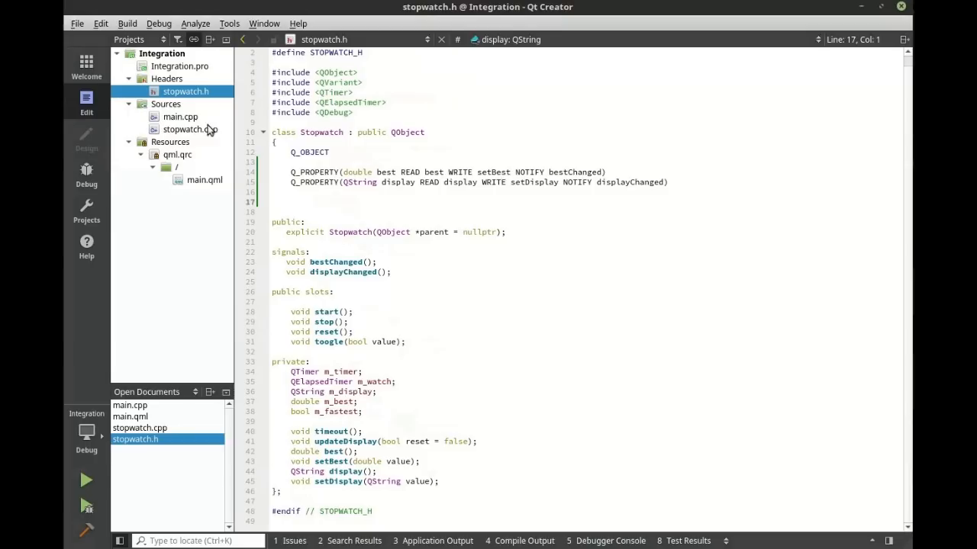
{"action": "double_click", "coordinate": [528, 172]}
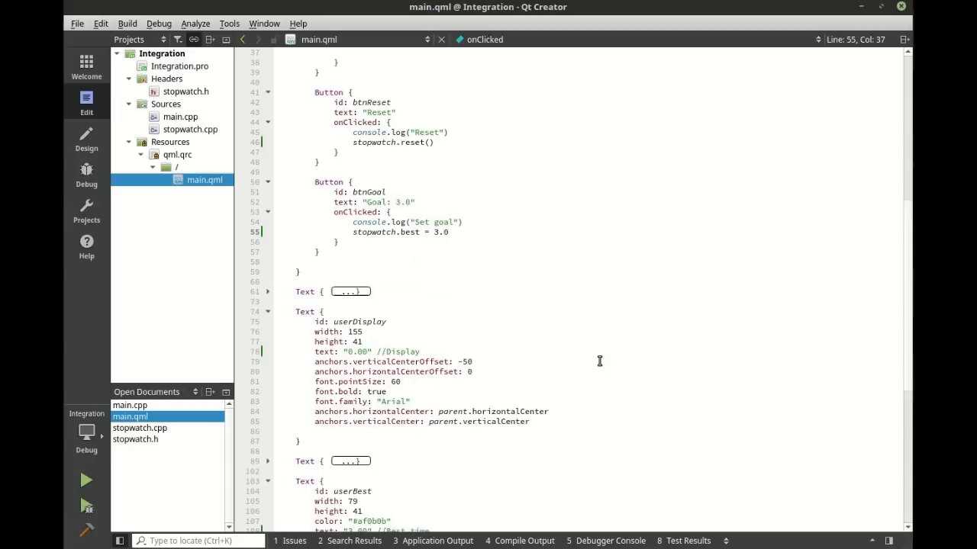
Bind text to stopwatch.display and Number(stopwatch.best).toFixed(2), and call stopwatch.toogle(switch1.checked) in onToggled.
{"action": "type", "text": "stopwatch.display"}
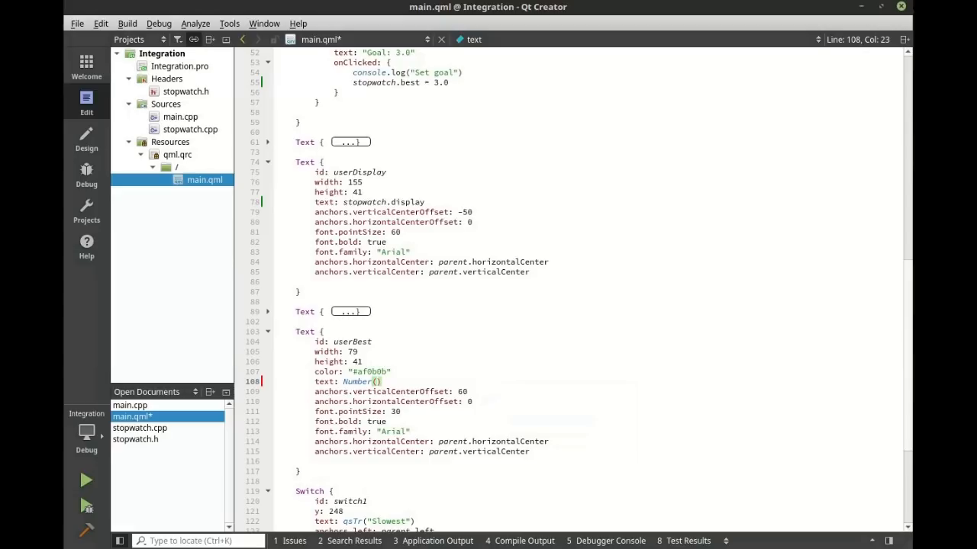
{"action": "type", "text": ".toFixed(2)"}
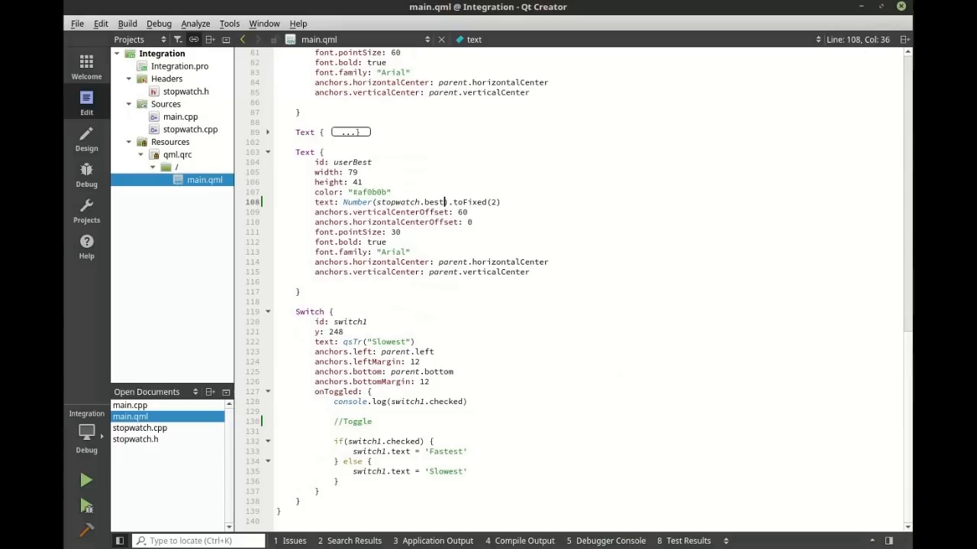
{"action": "type", "text": "stopwatch.too"}
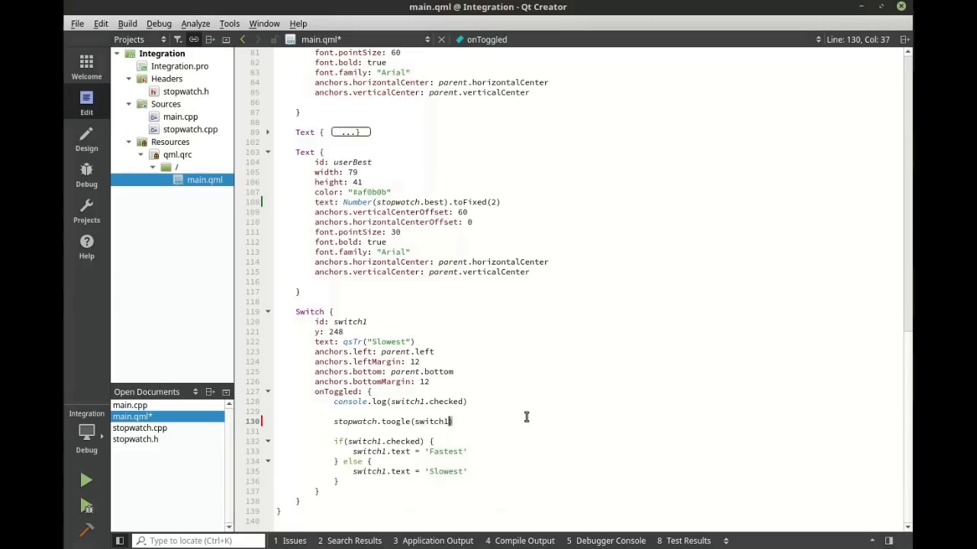
{"action": "type", "text": ".checked"}
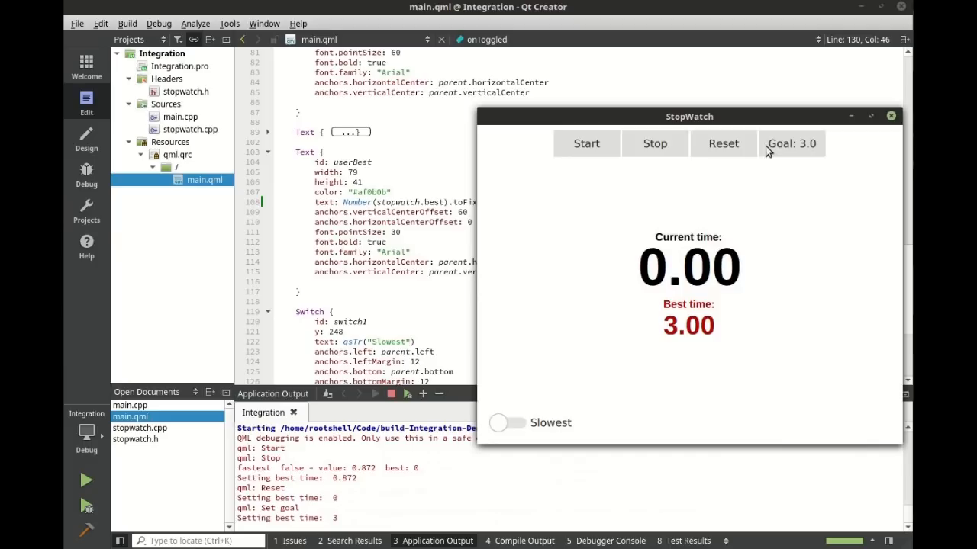
Run the rebuilt app and apply the 3.0 goal so it shows best time 3.00.
{"action": "left_click", "coordinate": [586, 144]}
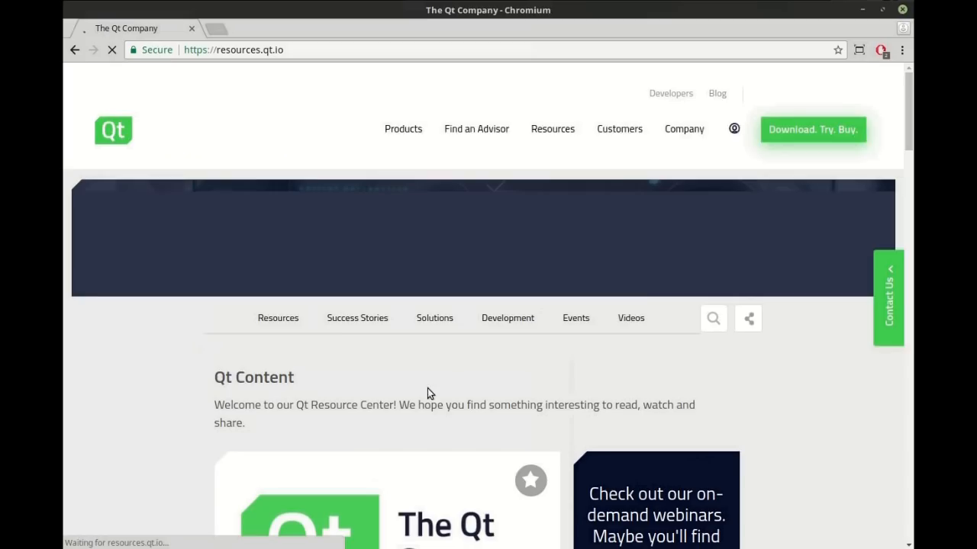
Navigate from the Development menu on resources.qt.io to the Tech Talks & Tutorials page.
{"action": "left_click", "coordinate": [507, 317]}
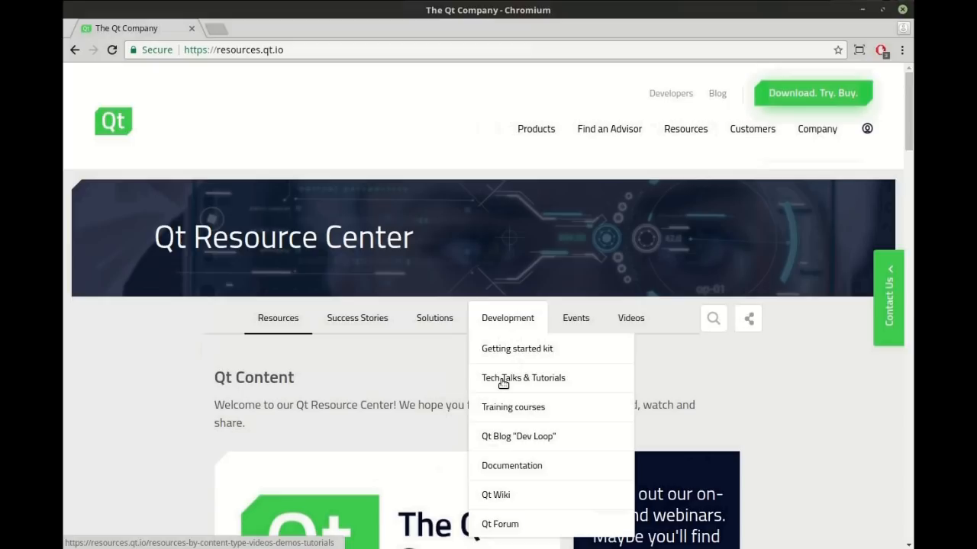
{"action": "left_click", "coordinate": [523, 378]}
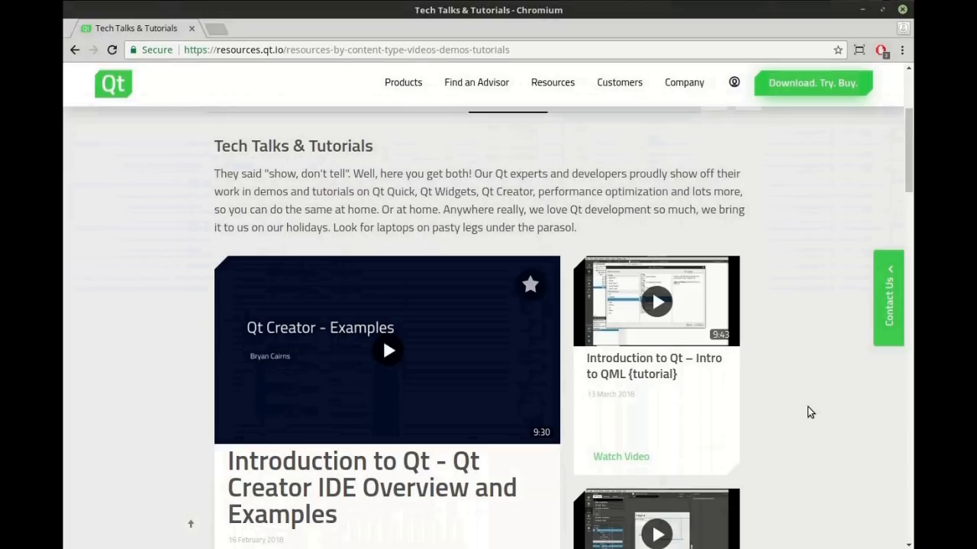